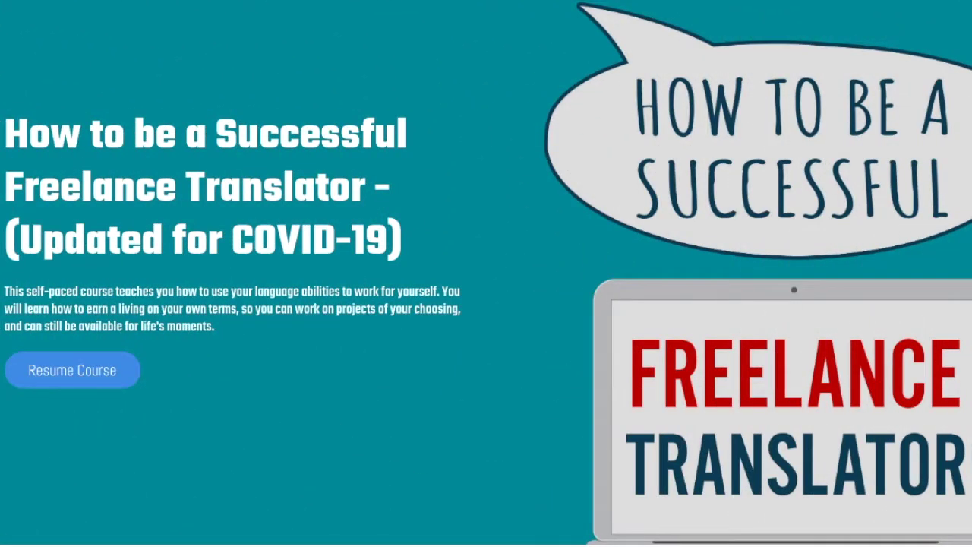
Step: Scroll down through the remaining course curriculum sections to the end of the list
{"action": "scroll", "scroll_direction": "down", "scroll_amount": 3}
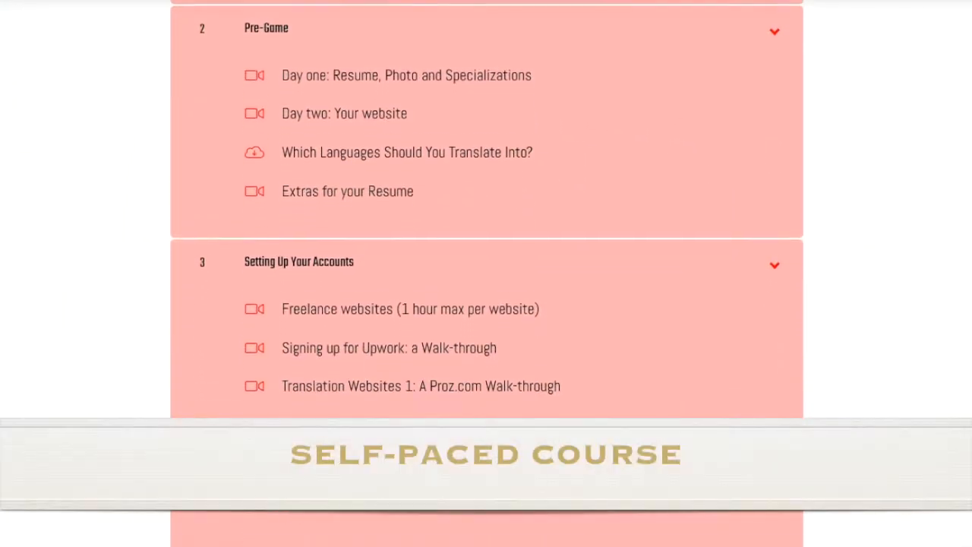
{"action": "scroll", "scroll_direction": "down", "scroll_amount": 3}
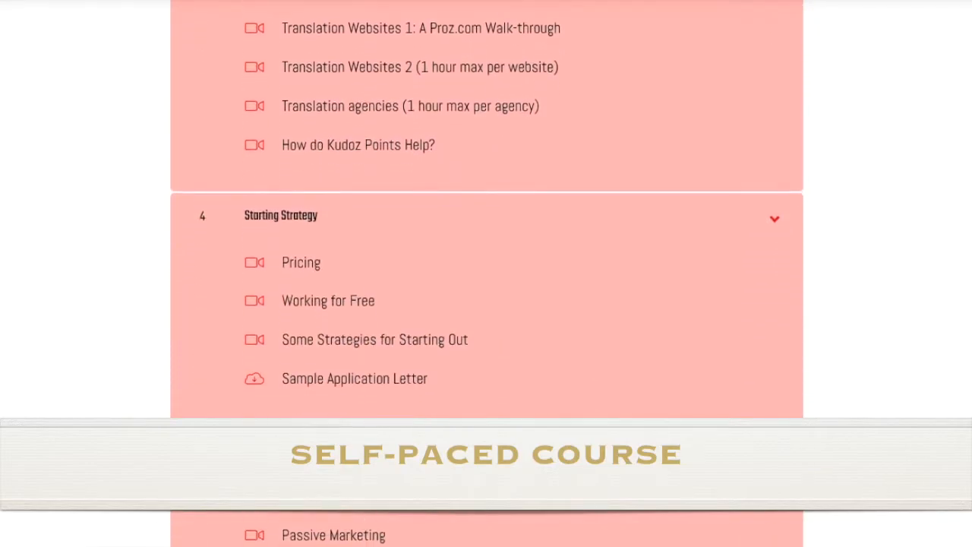
{"action": "scroll", "scroll_direction": "down", "scroll_amount": 3}
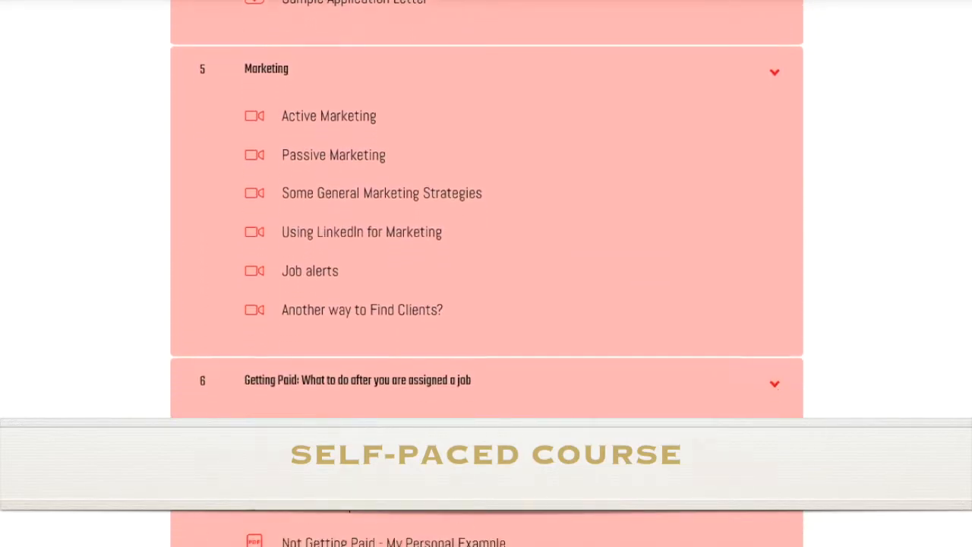
{"action": "scroll", "scroll_direction": "down", "scroll_amount": 3}
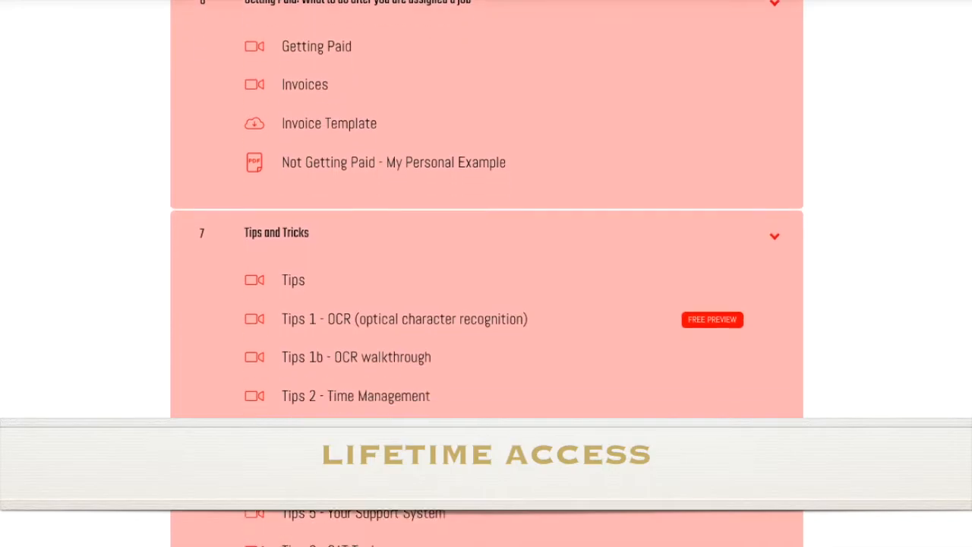
{"action": "scroll", "scroll_direction": "down", "scroll_amount": 3}
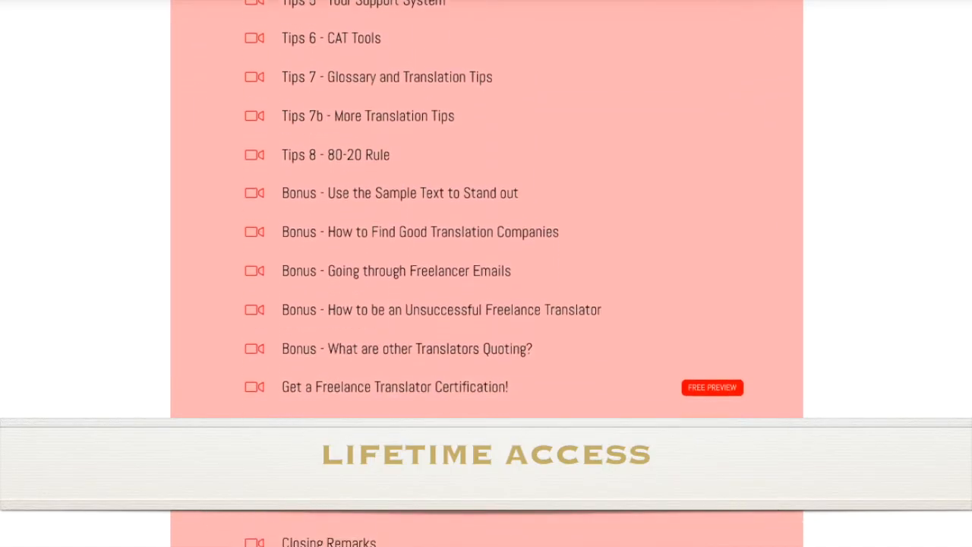
{"action": "scroll", "scroll_direction": "down", "scroll_amount": 3}
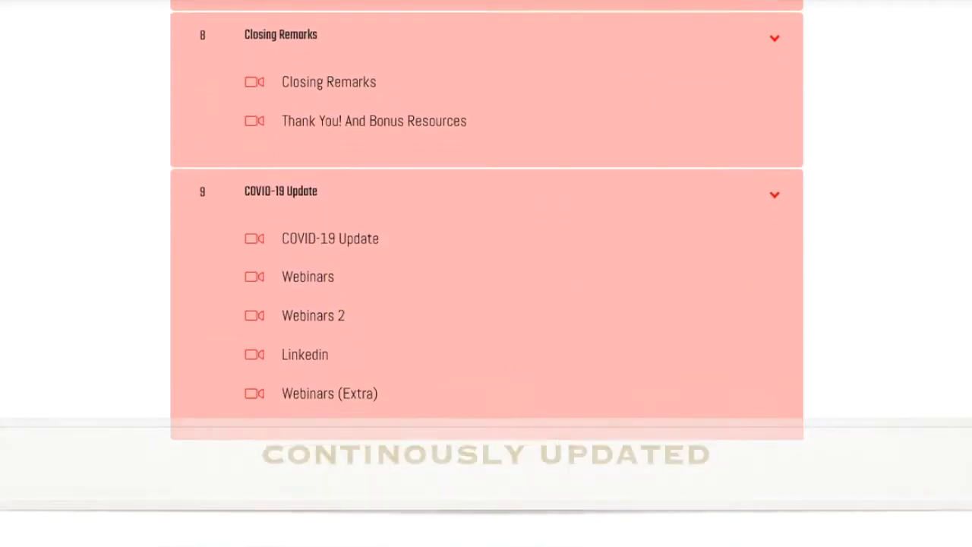
{"action": "scroll", "scroll_direction": "down", "scroll_amount": 3}
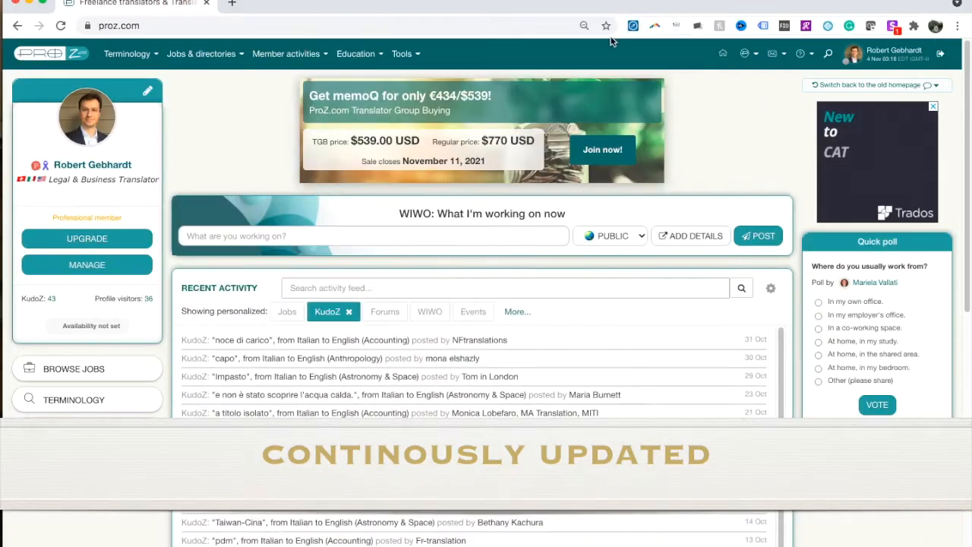
Step: From the profile menu, go to My WWA and start a Request translator feedback
{"action": "left_click", "coordinate": [894, 53]}
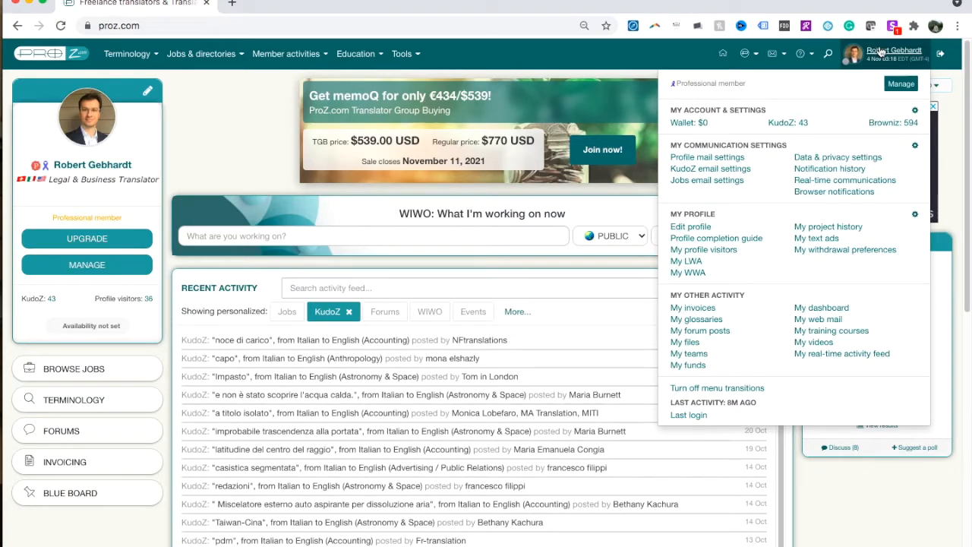
{"action": "mouse_move", "coordinate": [881, 53]}
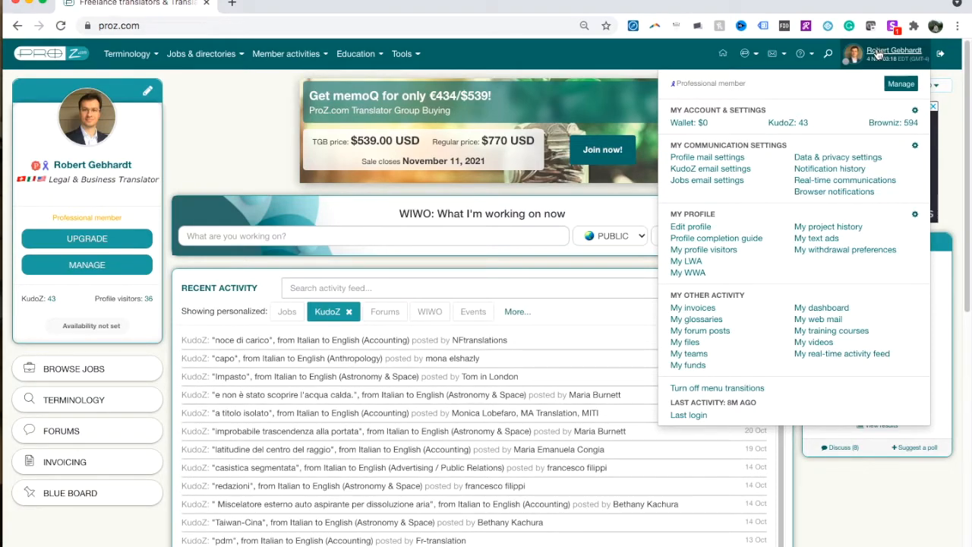
{"action": "mouse_move", "coordinate": [702, 246]}
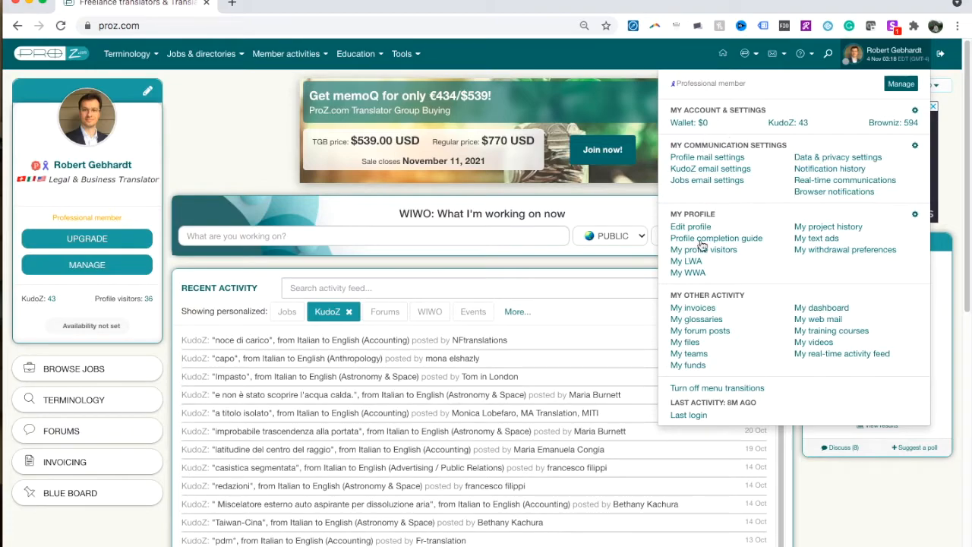
{"action": "mouse_move", "coordinate": [771, 160]}
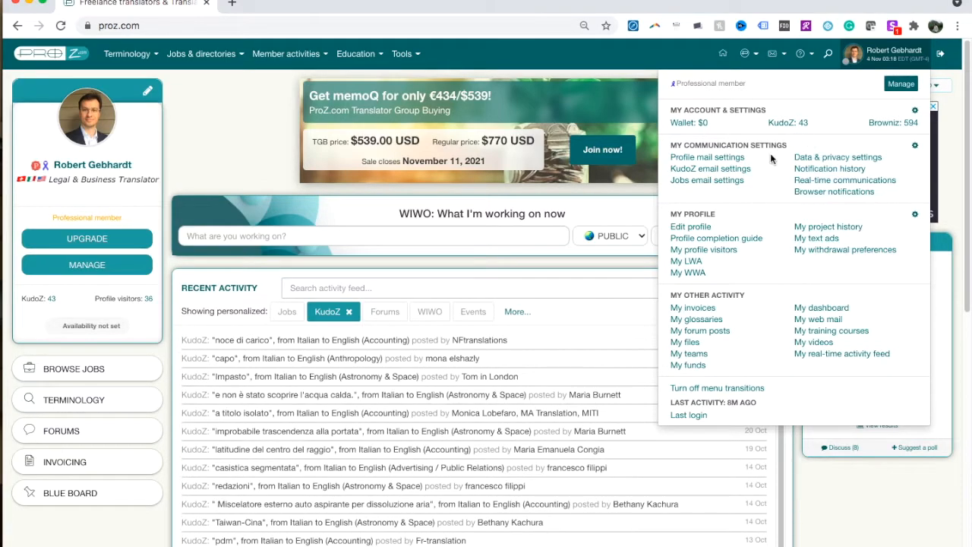
{"action": "mouse_move", "coordinate": [687, 274]}
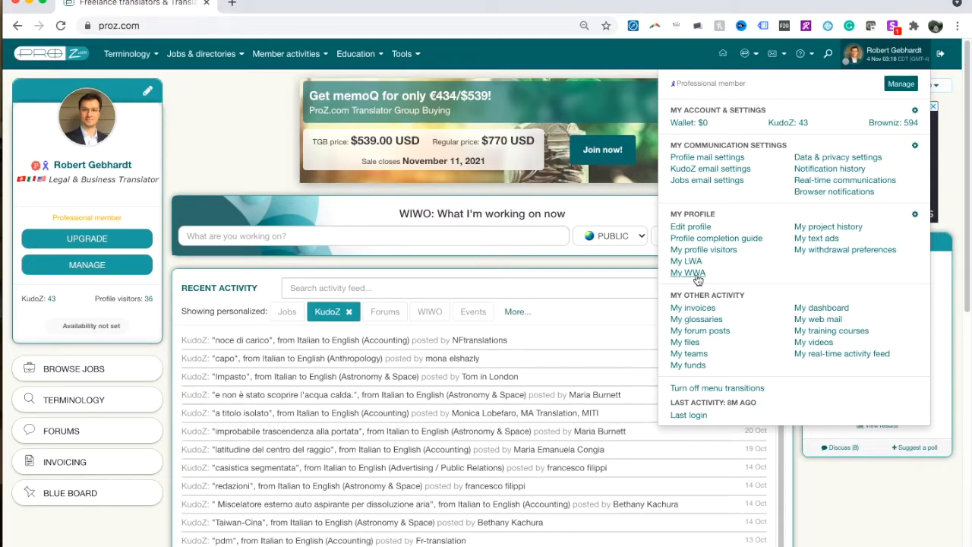
{"action": "left_click", "coordinate": [686, 273]}
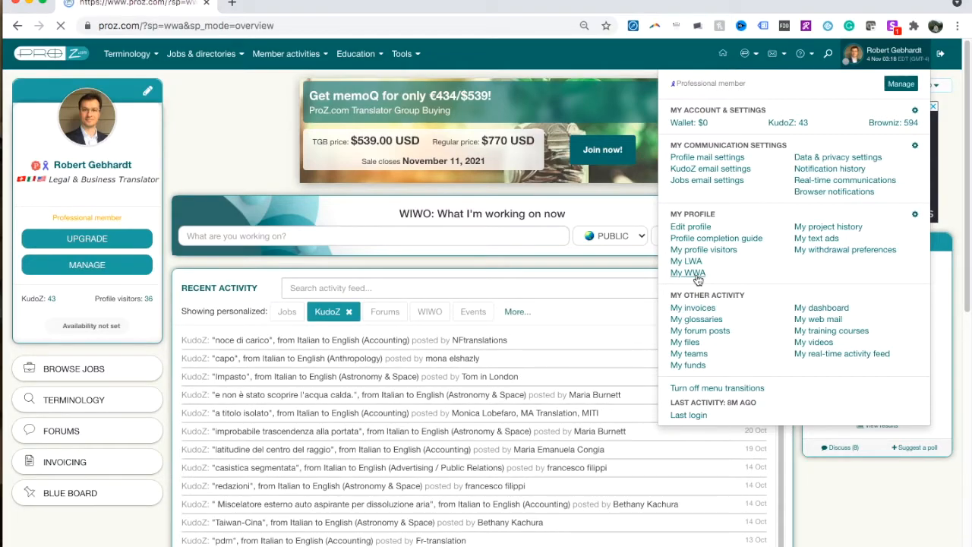
{"action": "left_click", "coordinate": [687, 274]}
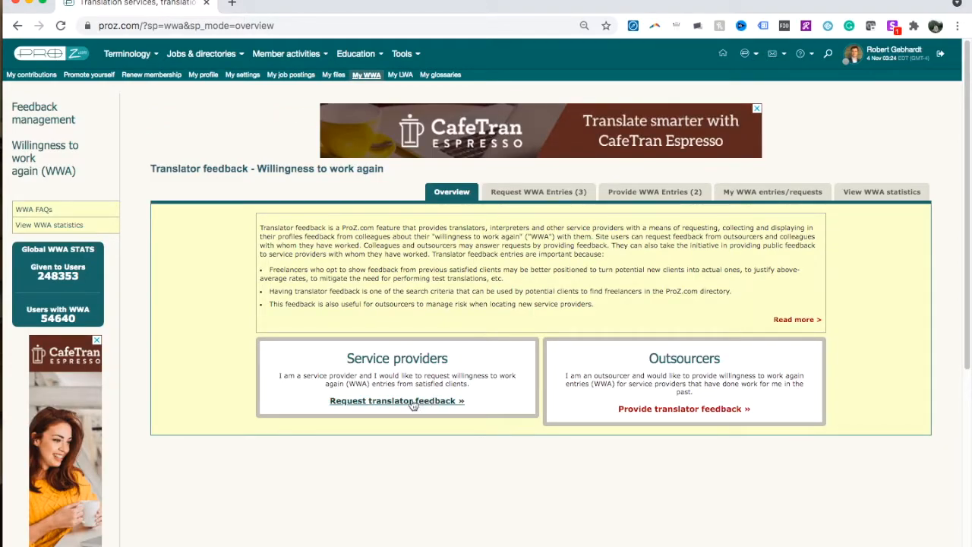
{"action": "mouse_move", "coordinate": [684, 409]}
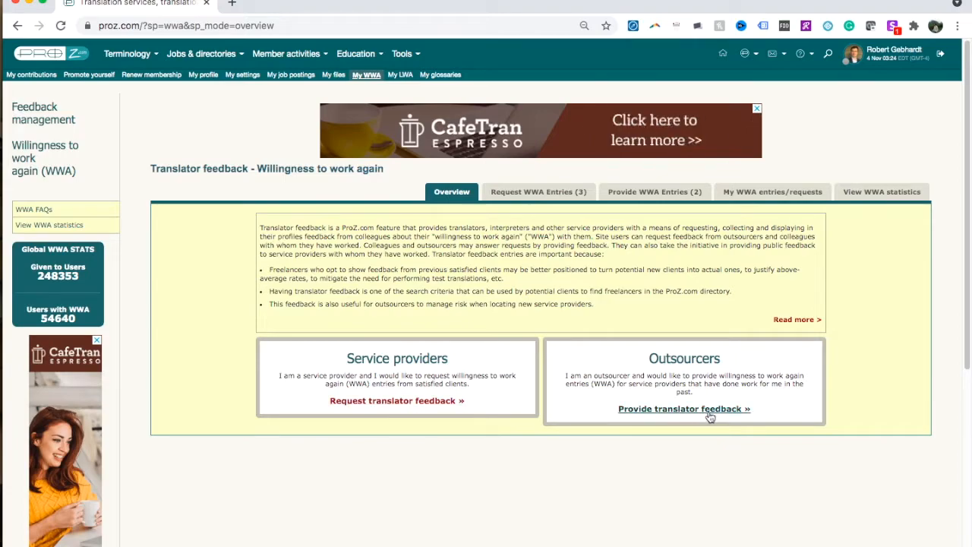
{"action": "mouse_move", "coordinate": [392, 404]}
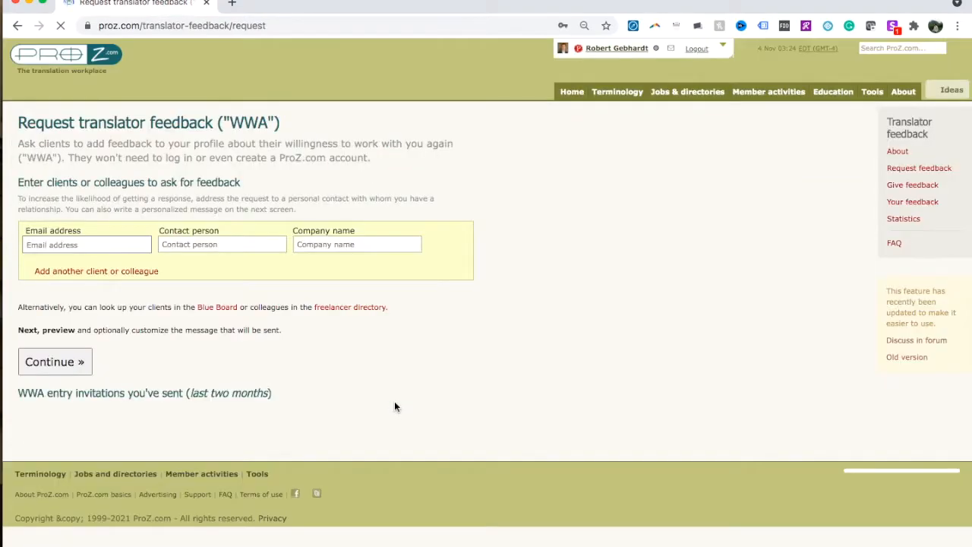
{"action": "left_click", "coordinate": [86, 243]}
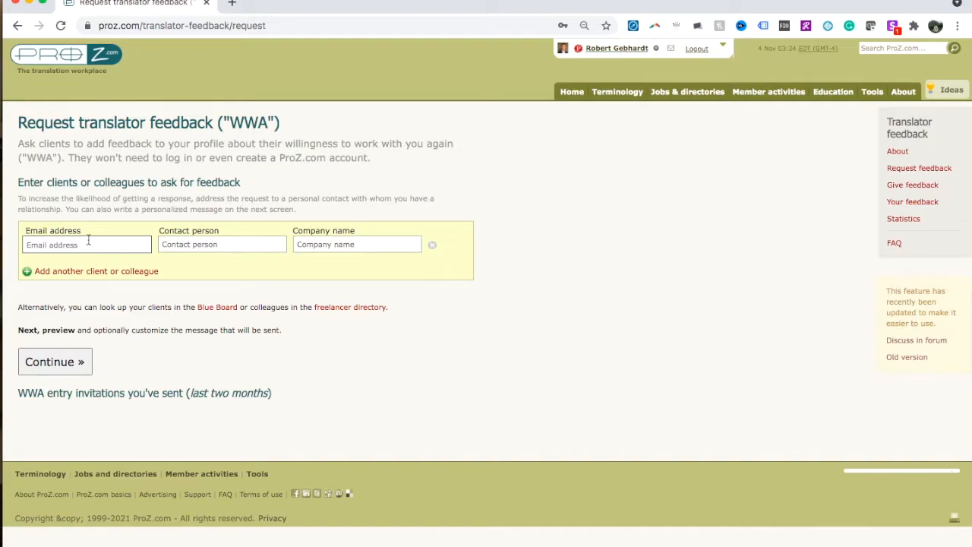
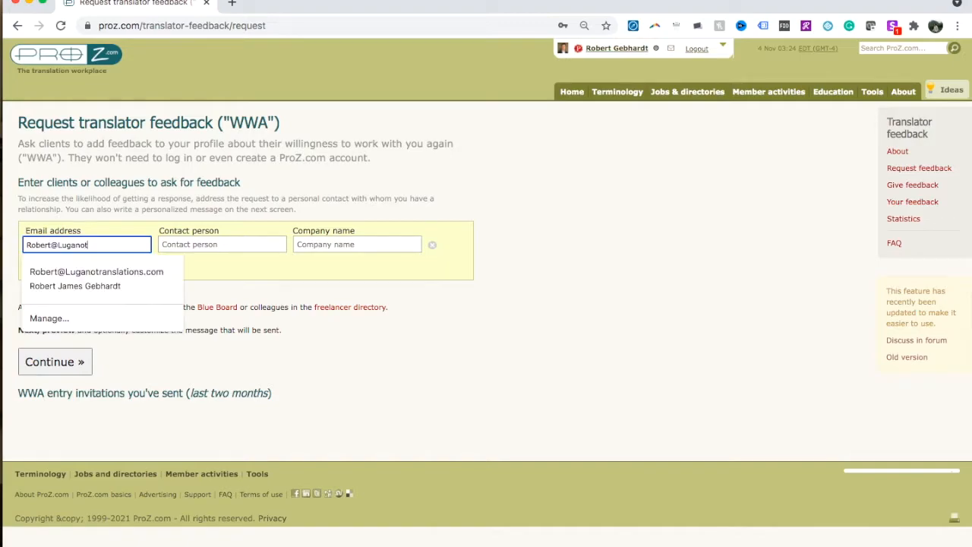
{"action": "left_click", "coordinate": [97, 270]}
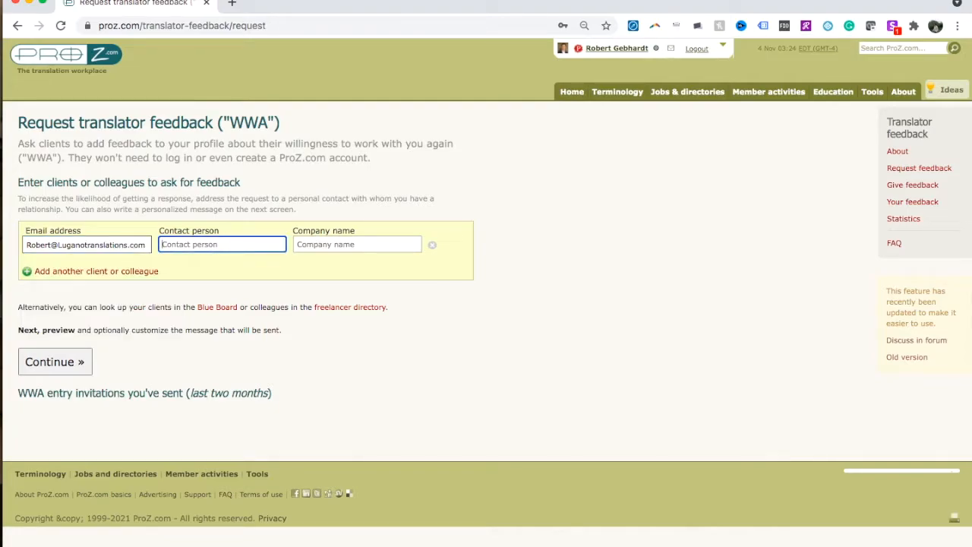
{"action": "type", "text": "Robert G"}
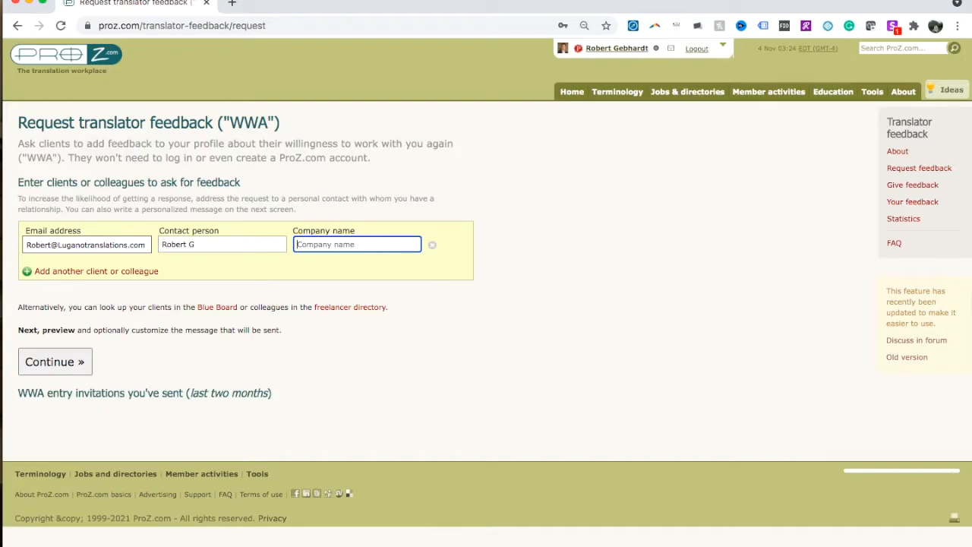
{"action": "mouse_move", "coordinate": [149, 325]}
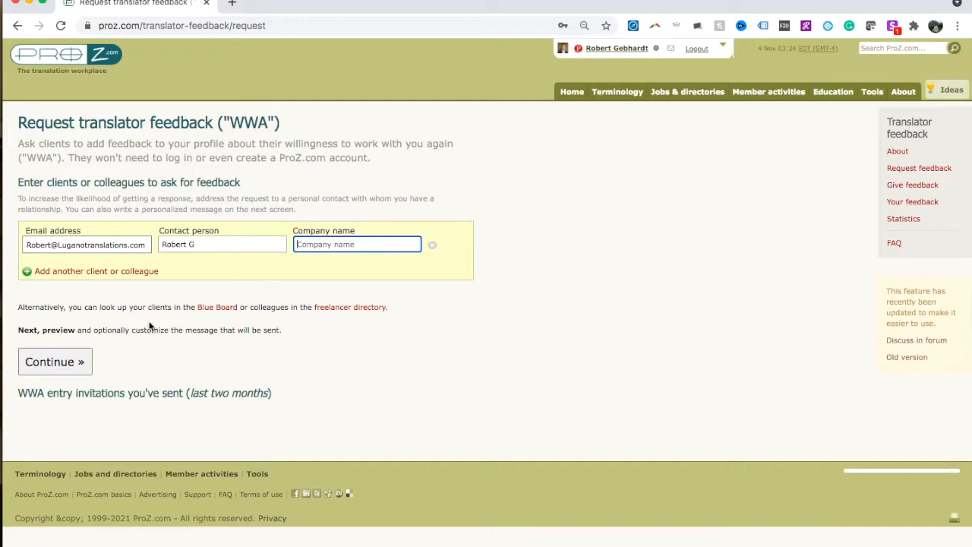
{"action": "left_click", "coordinate": [54, 361]}
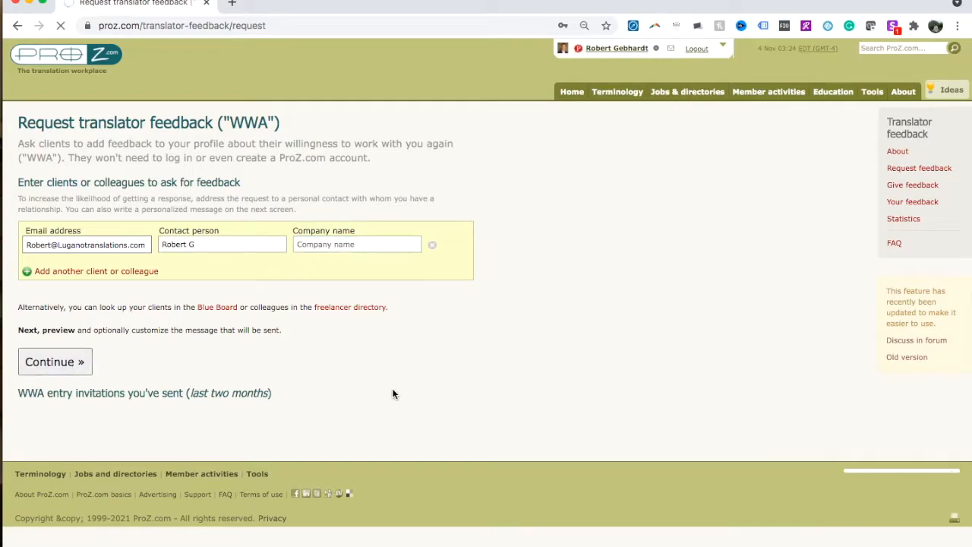
Step: Preview the prepared feedback-request message and review its content and recipient
{"action": "left_click", "coordinate": [55, 362]}
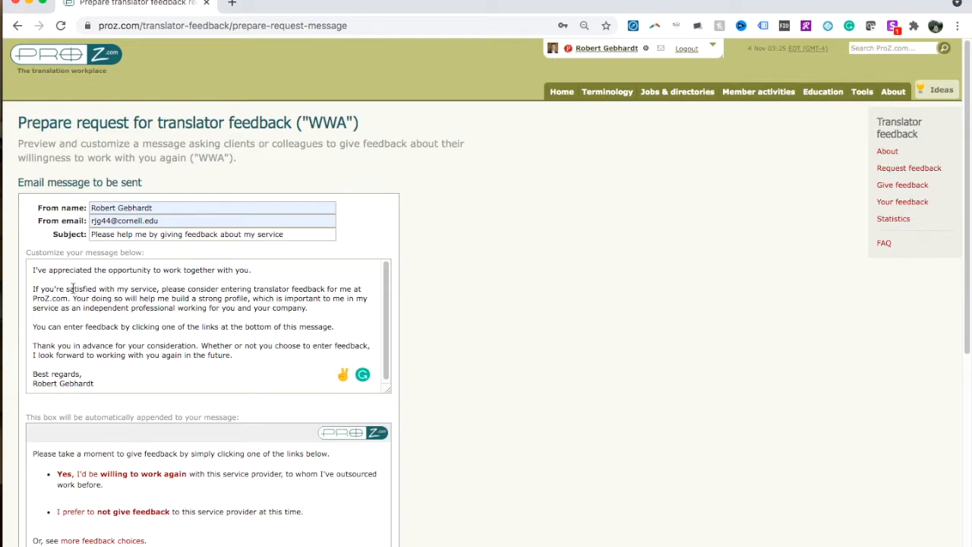
{"action": "mouse_move", "coordinate": [204, 198]}
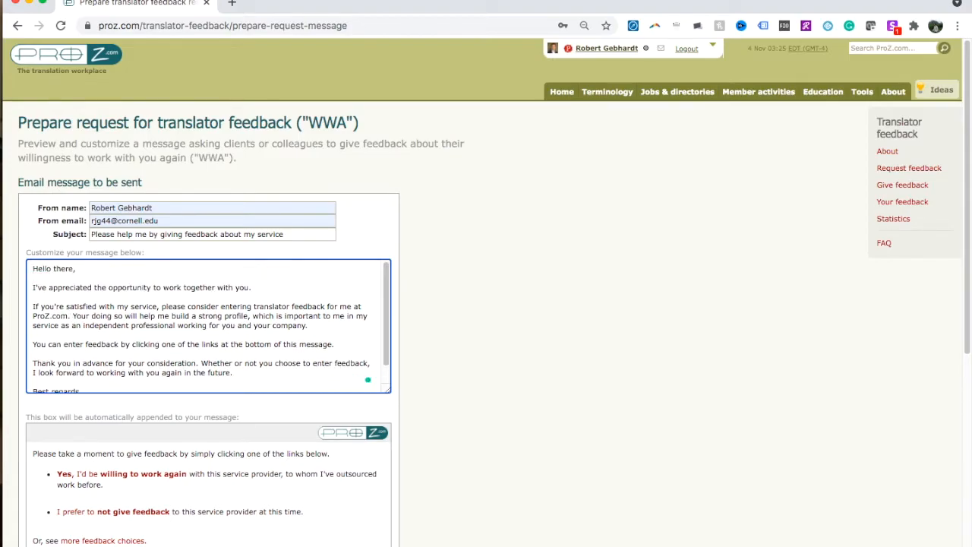
{"action": "scroll", "scroll_direction": "down", "scroll_amount": 3}
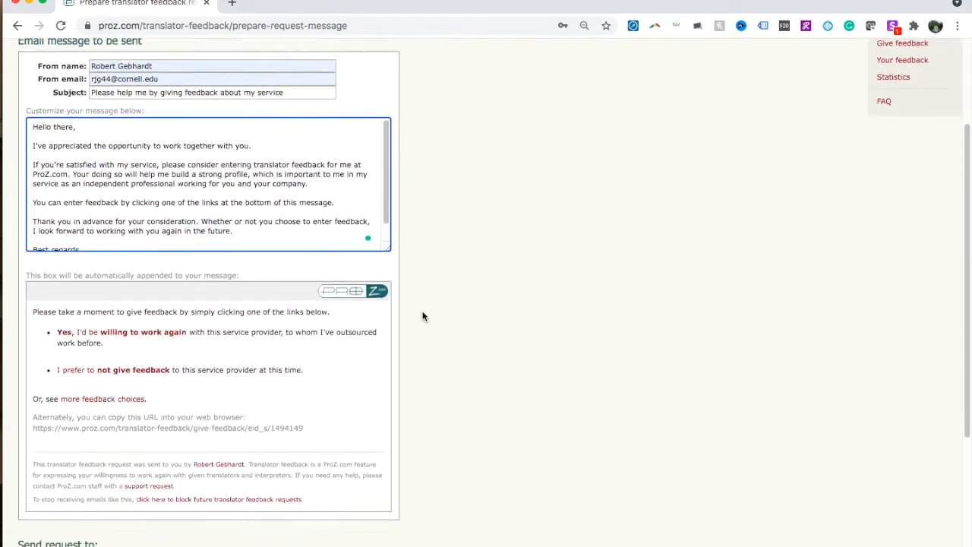
{"action": "scroll", "scroll_direction": "down", "scroll_amount": 3}
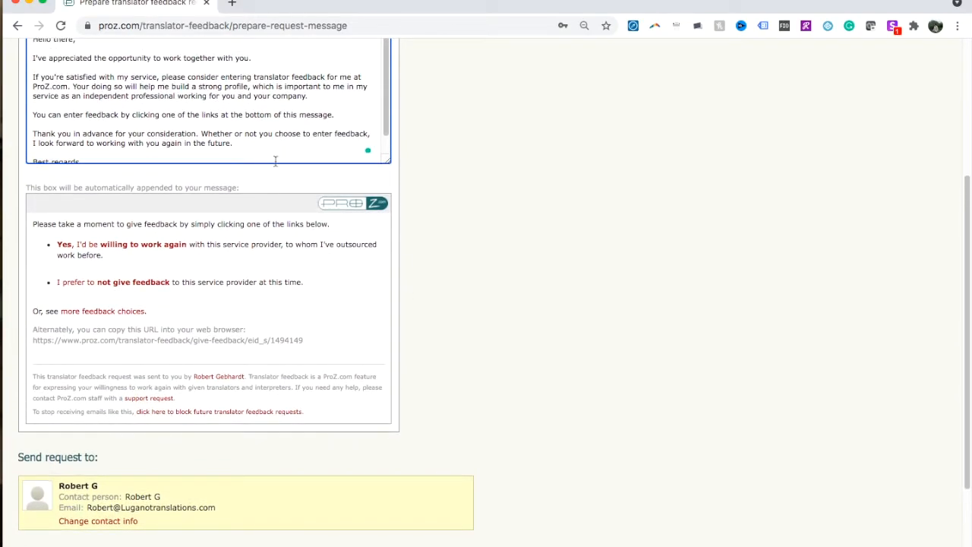
{"action": "scroll", "scroll_direction": "down", "scroll_amount": 3}
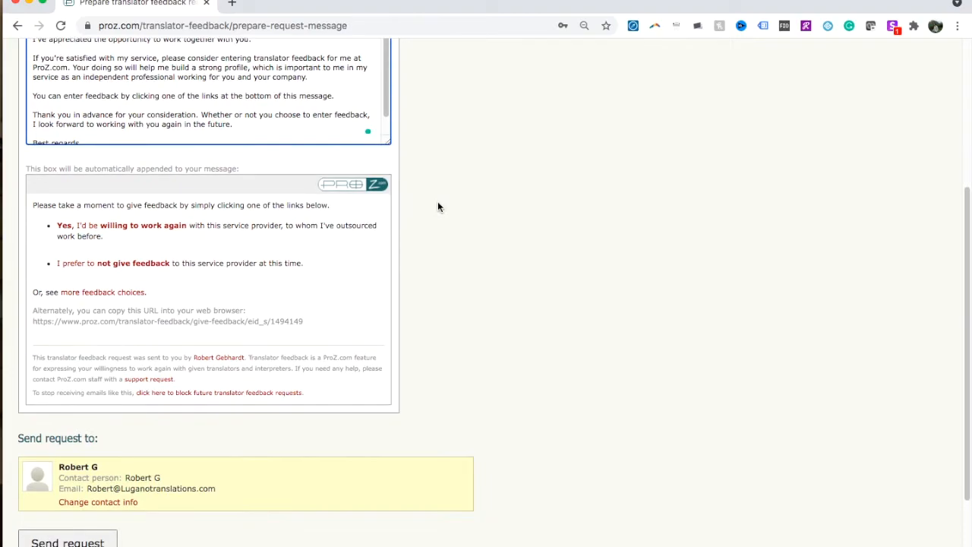
{"action": "scroll", "scroll_direction": "up", "scroll_amount": 3}
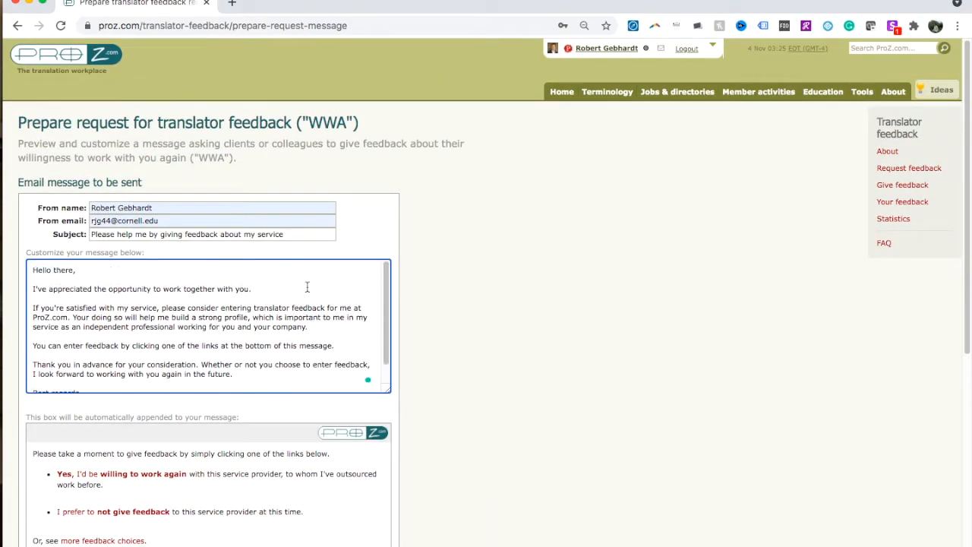
{"action": "mouse_move", "coordinate": [155, 270]}
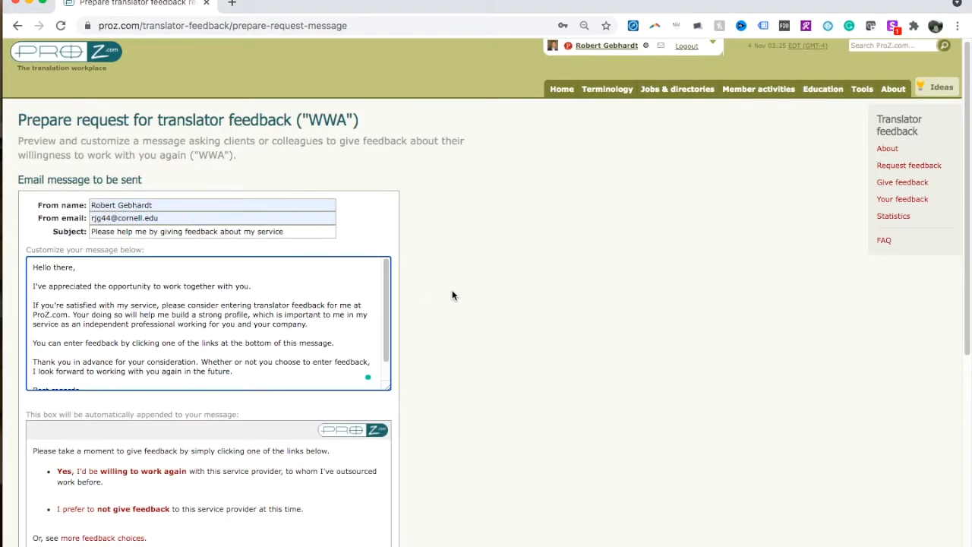
{"action": "scroll", "scroll_direction": "down", "scroll_amount": 3}
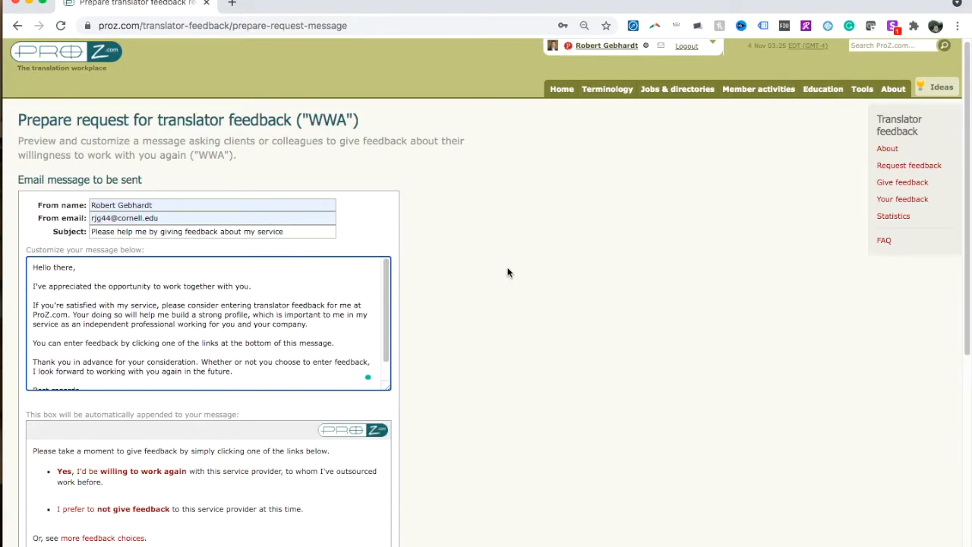
{"action": "scroll", "scroll_direction": "down", "scroll_amount": 3}
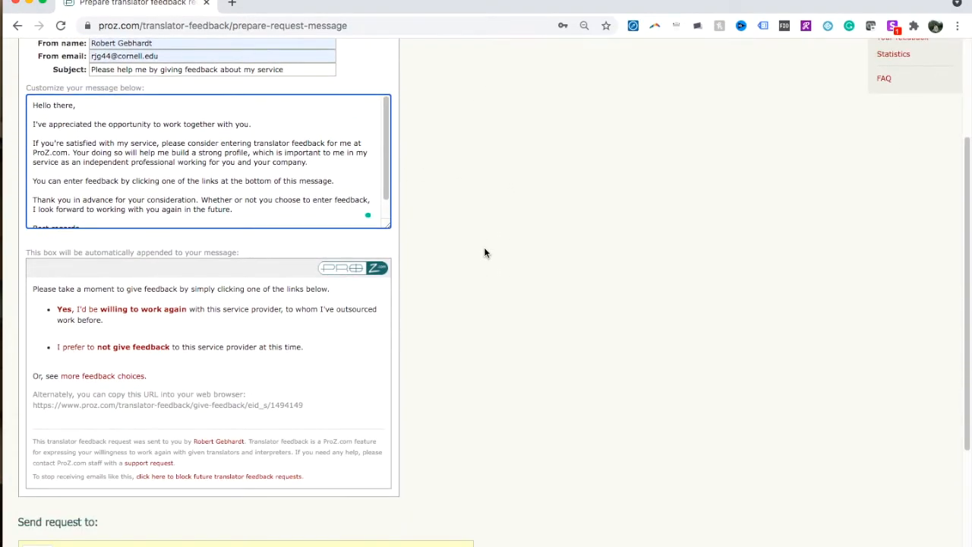
{"action": "scroll", "scroll_direction": "down", "scroll_amount": 3}
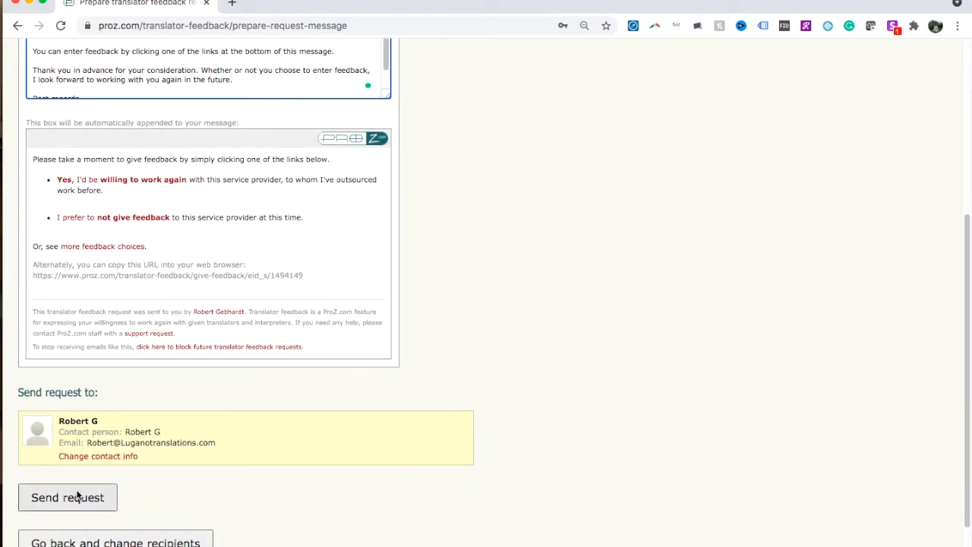
Step: Send the feedback request and go to the webmail to see the received email
{"action": "left_click", "coordinate": [67, 497]}
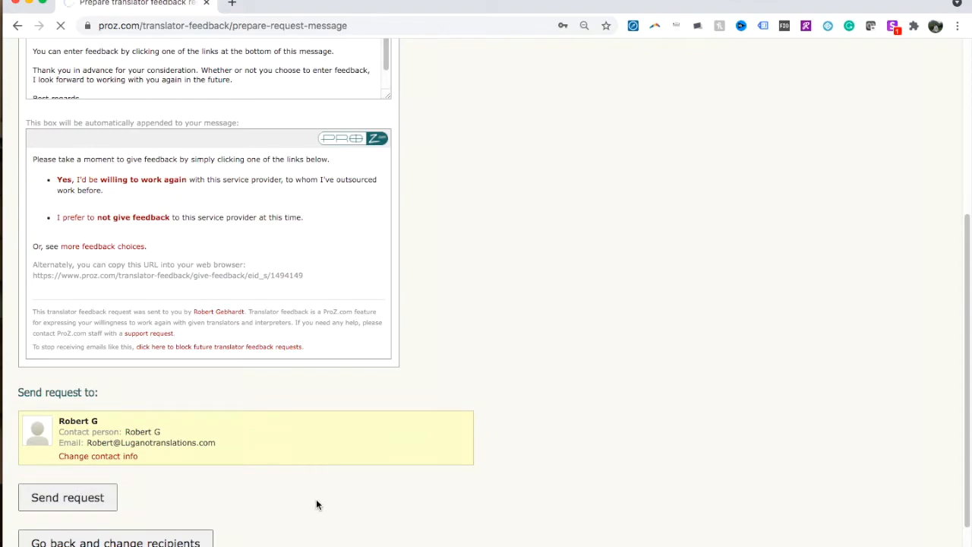
{"action": "left_click", "coordinate": [67, 498]}
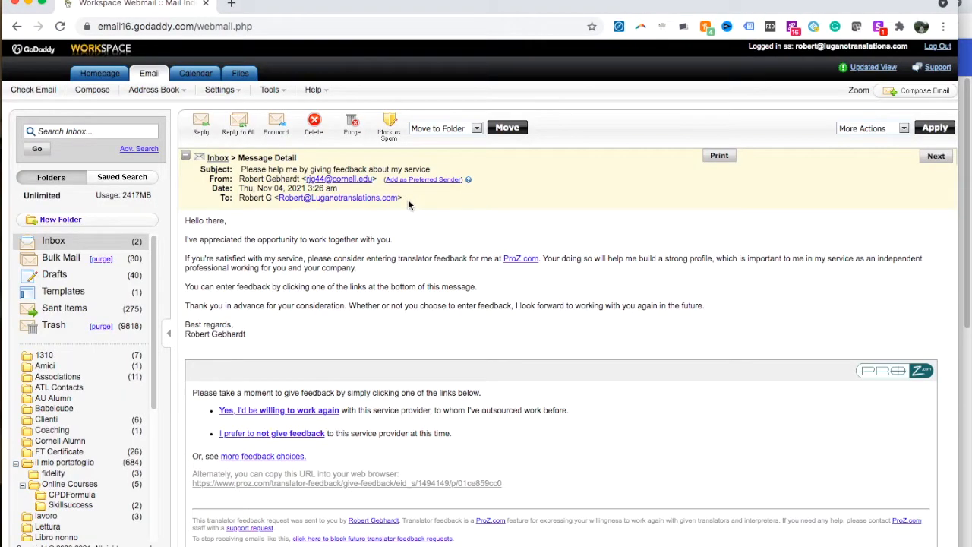
{"action": "mouse_move", "coordinate": [372, 252]}
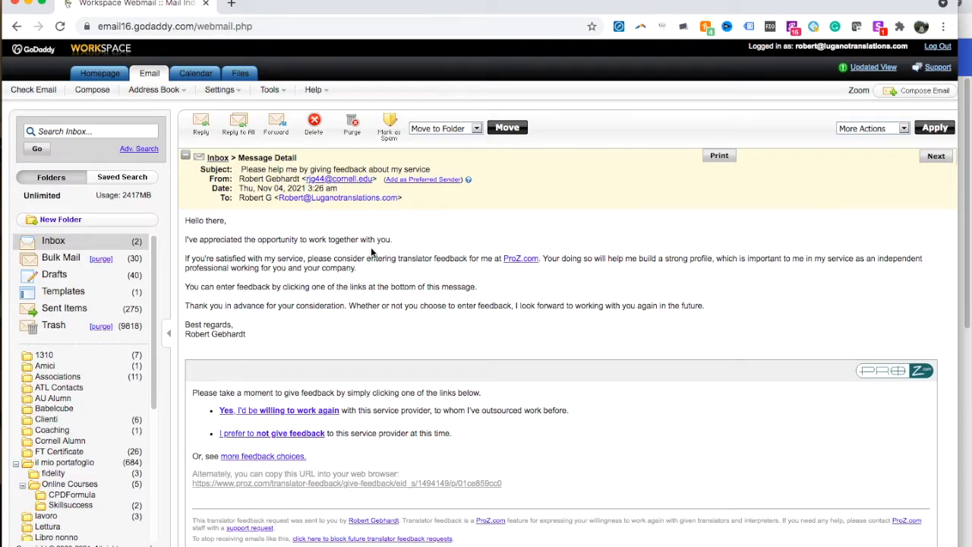
{"action": "mouse_move", "coordinate": [249, 338]}
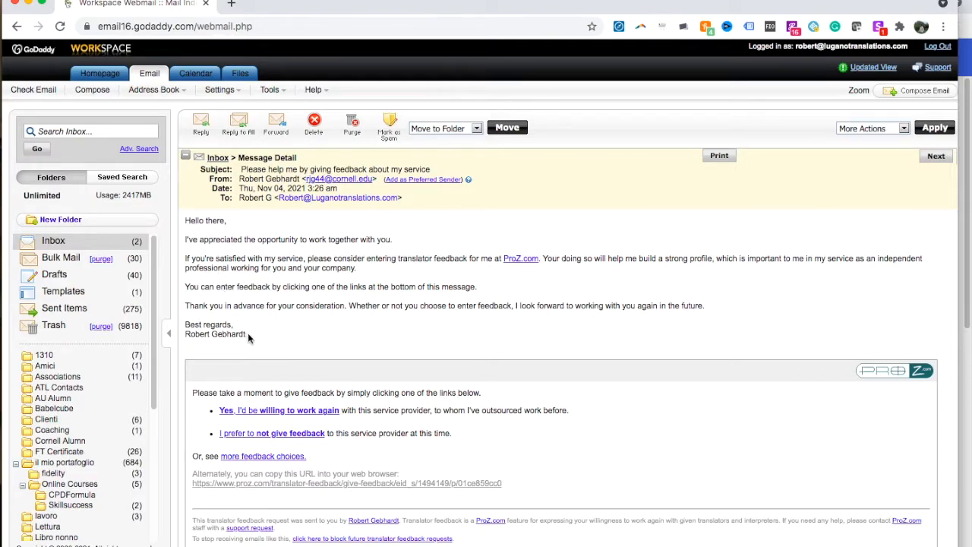
{"action": "mouse_move", "coordinate": [300, 413]}
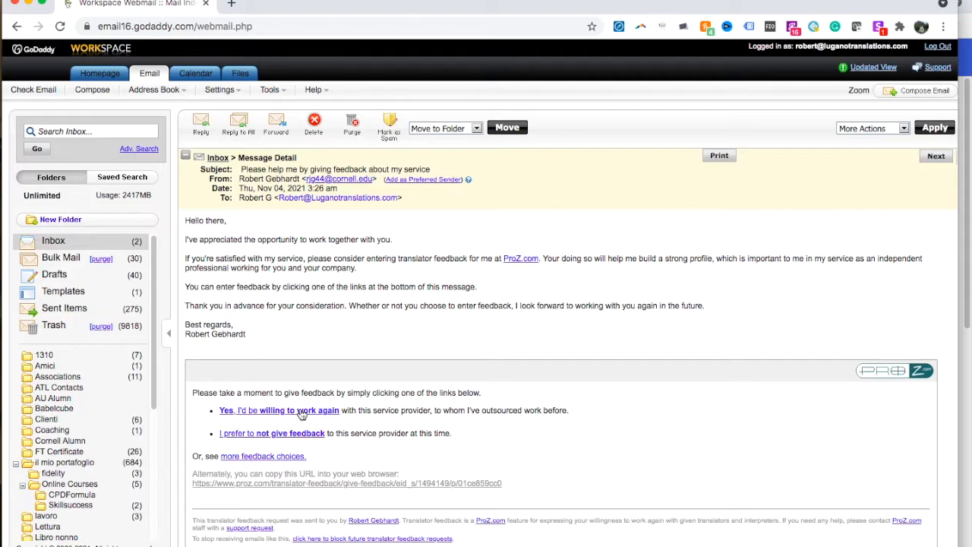
{"action": "mouse_move", "coordinate": [296, 433]}
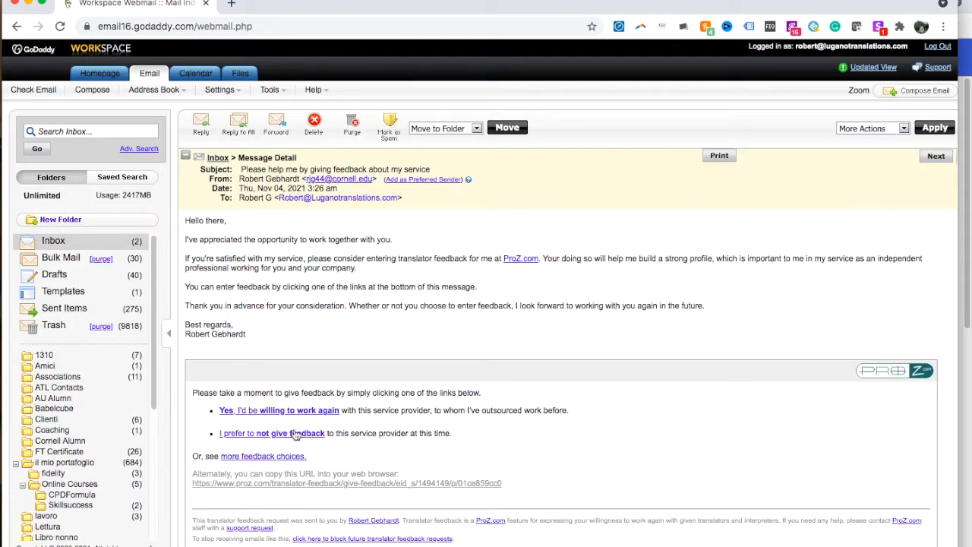
{"action": "mouse_move", "coordinate": [317, 413]}
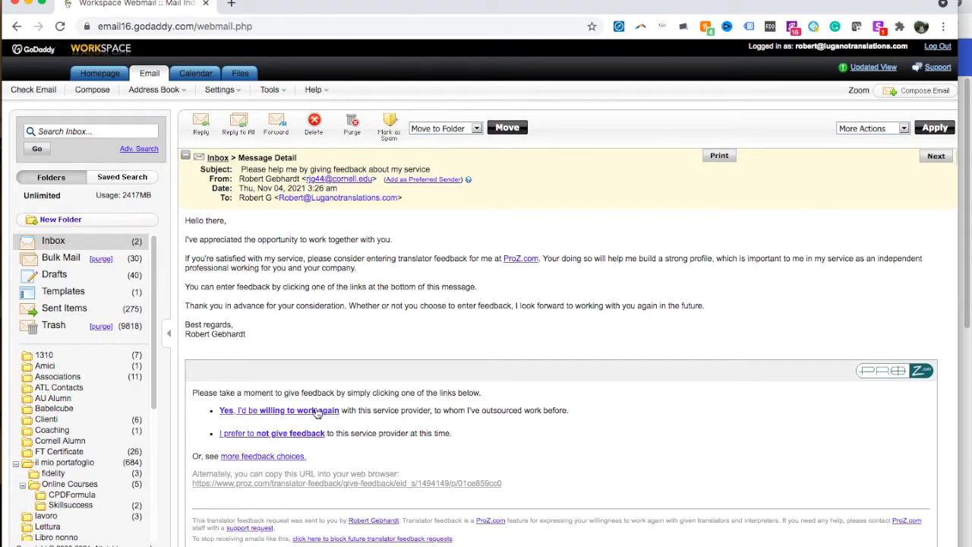
{"action": "mouse_move", "coordinate": [407, 425]}
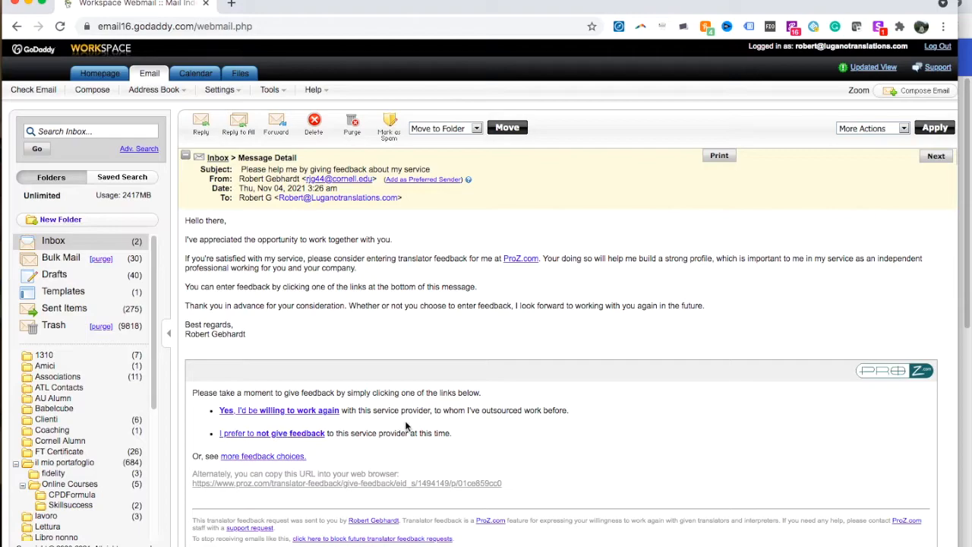
{"action": "mouse_move", "coordinate": [356, 413]}
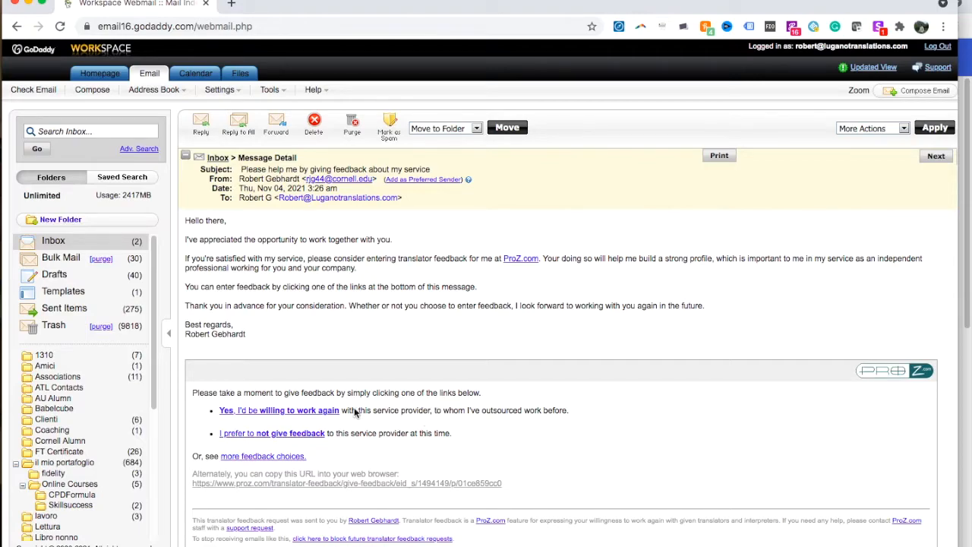
{"action": "mouse_move", "coordinate": [322, 410]}
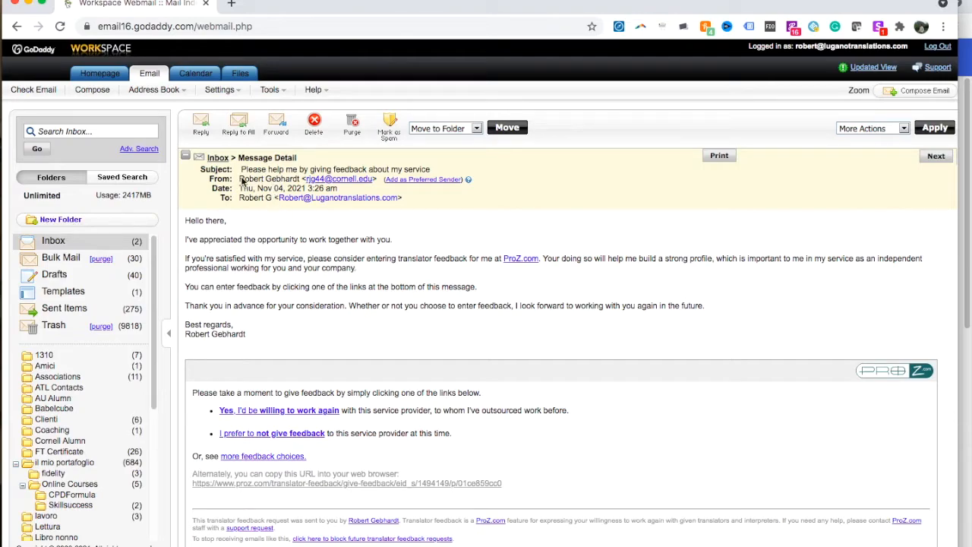
{"action": "mouse_move", "coordinate": [307, 292]}
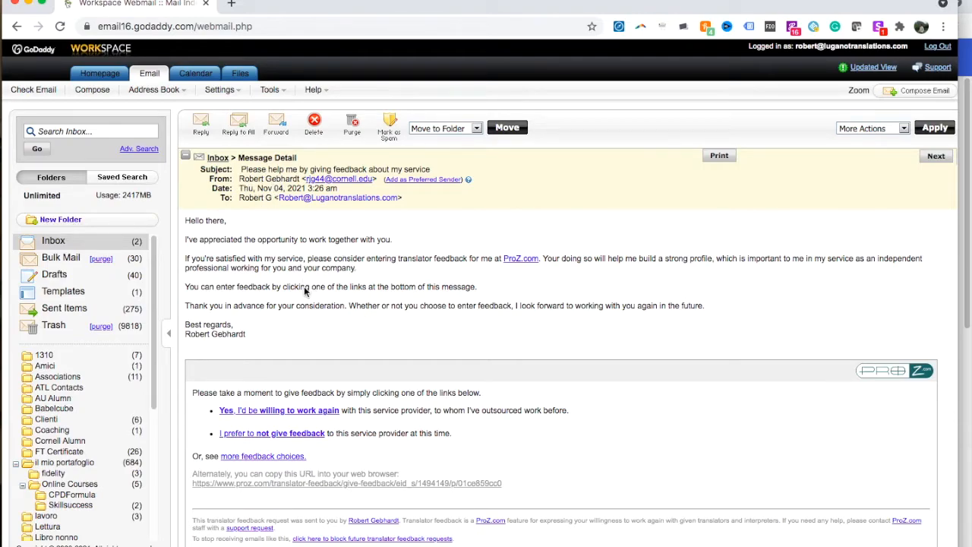
{"action": "mouse_move", "coordinate": [374, 372]}
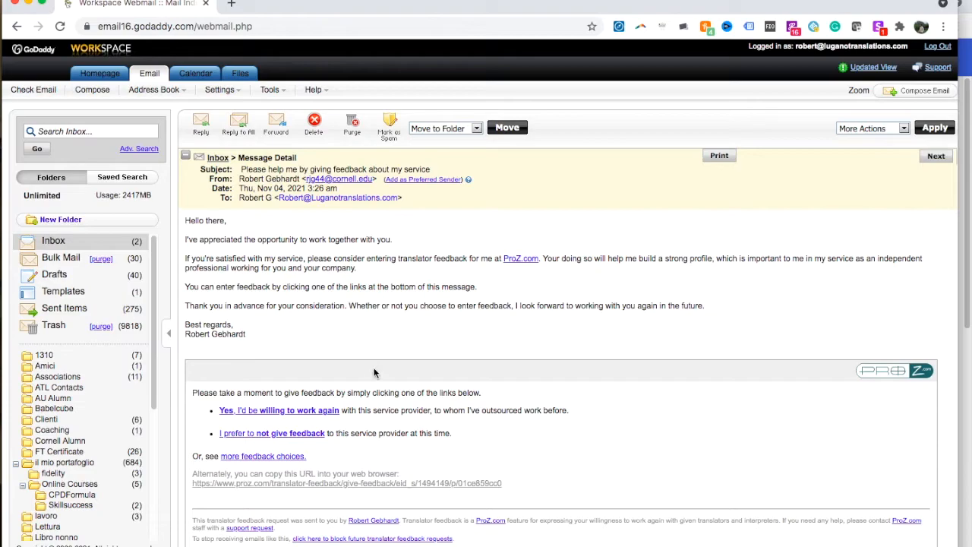
{"action": "mouse_move", "coordinate": [307, 413]}
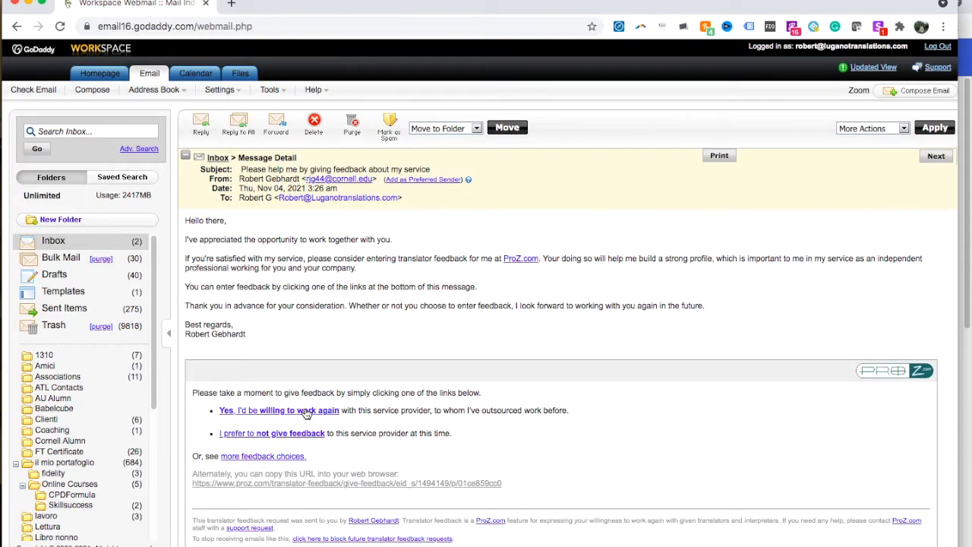
Step: Return from the webmail to ProZ.com's 'request successfully sent' confirmation page
{"action": "left_click", "coordinate": [280, 410]}
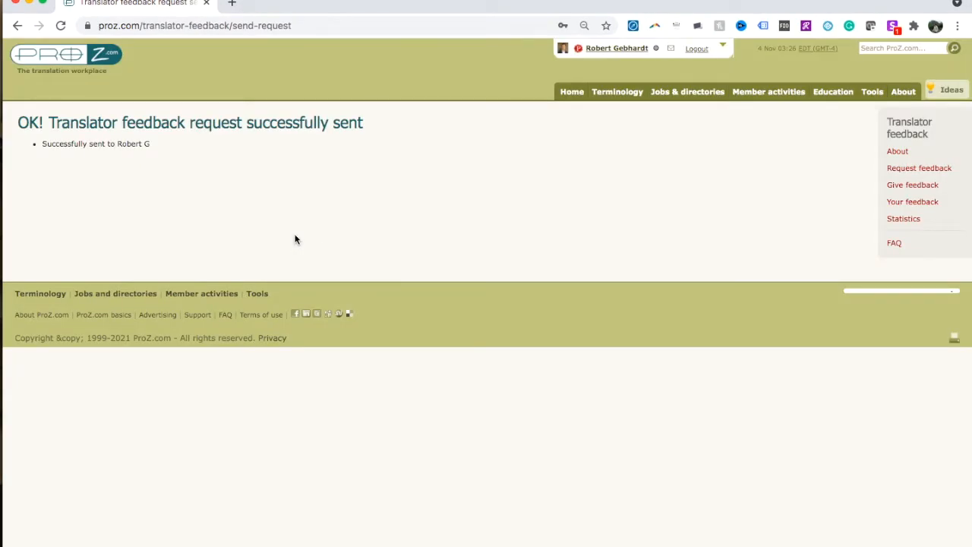